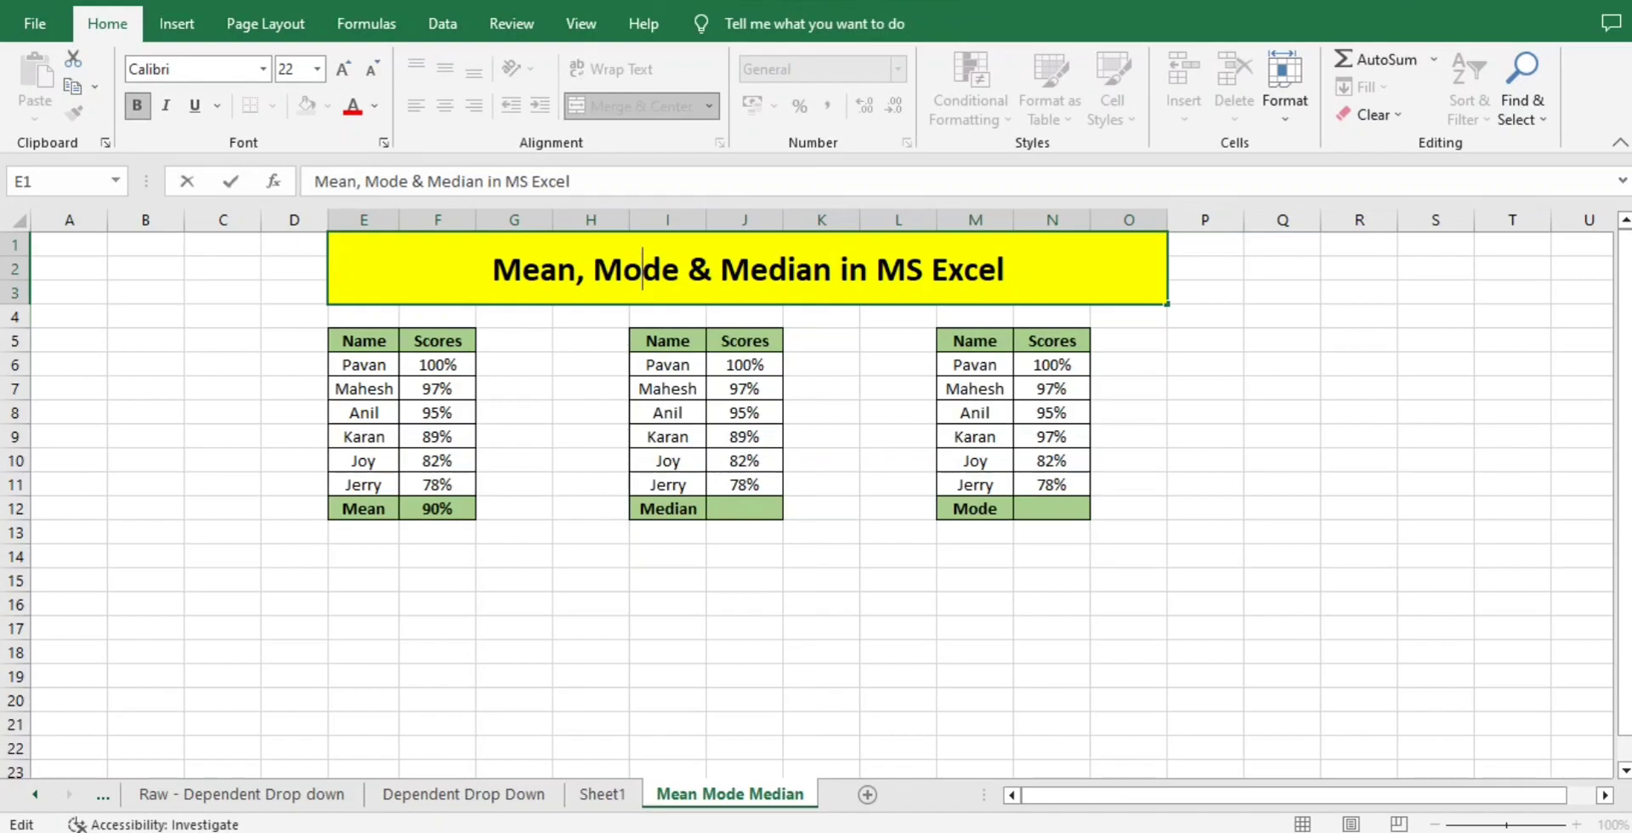
pyautogui.click(364, 508)
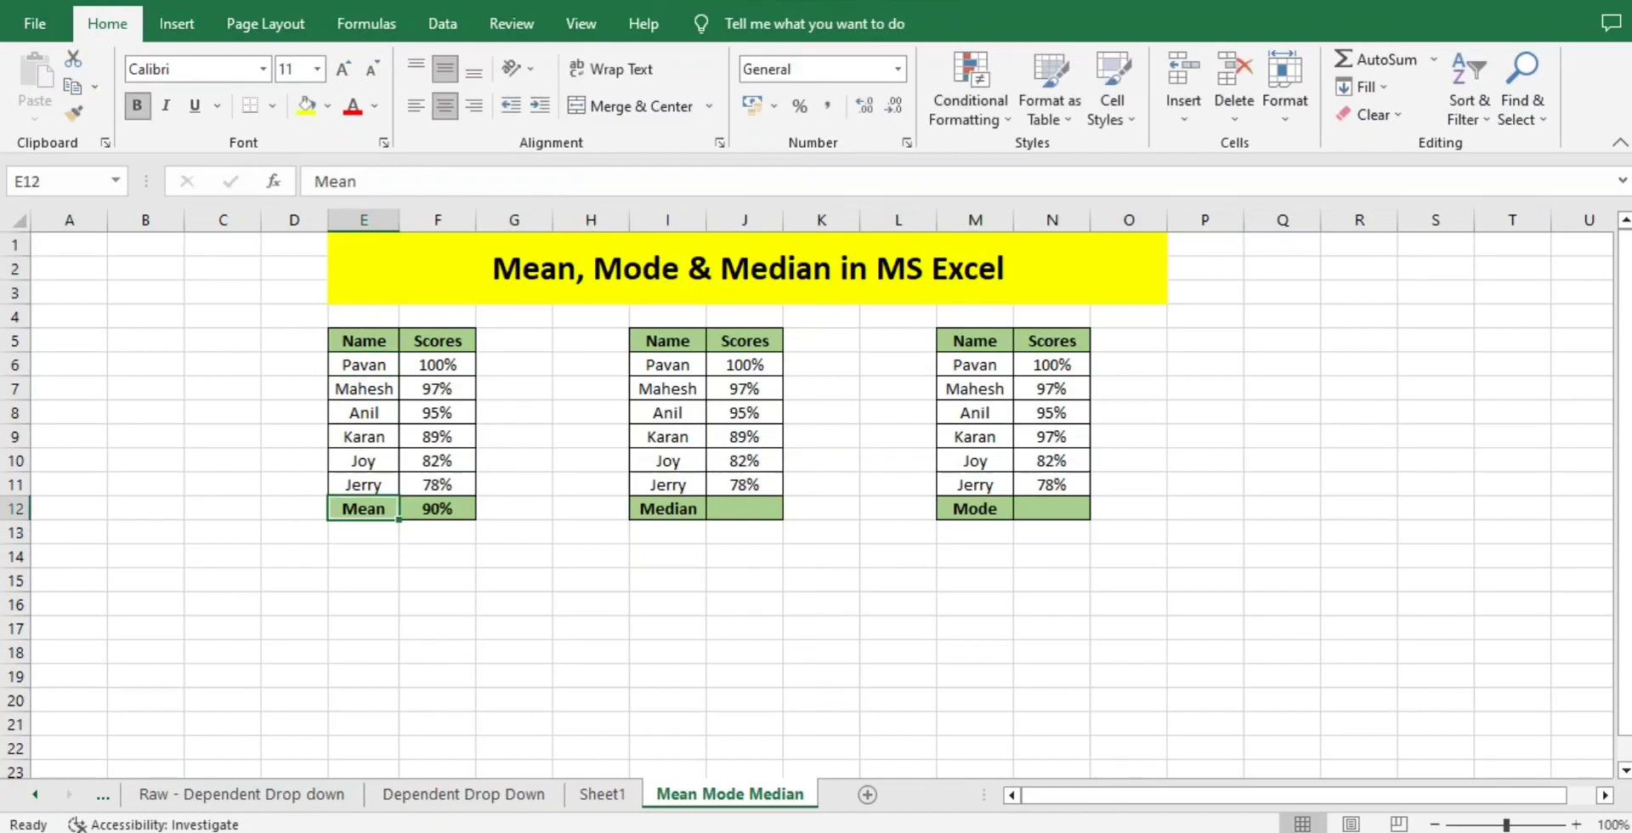